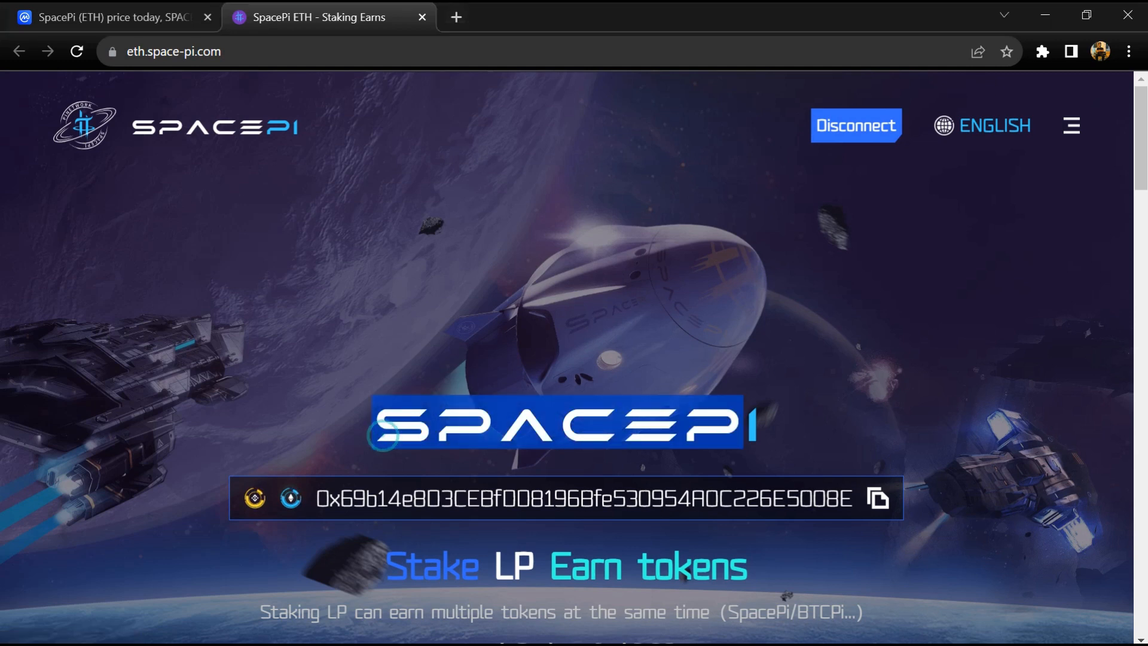
- Scroll down the SpacePi website, then reveal and close its navigation menu links
scroll("down", 3)
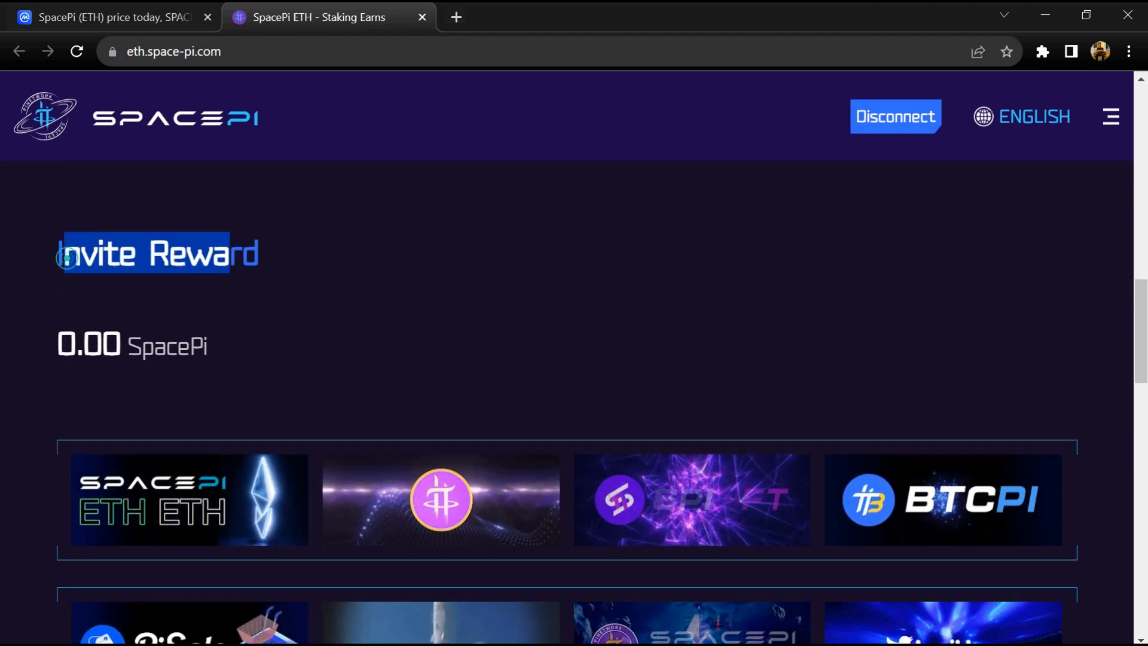
scroll("down", 3)
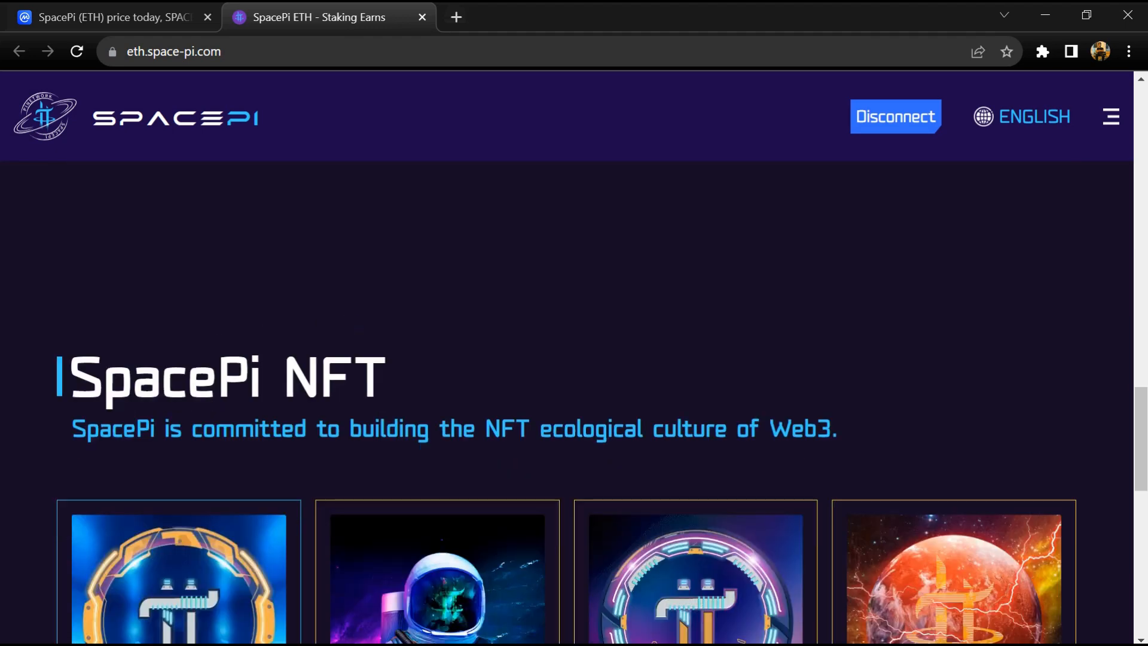
scroll("down", 3)
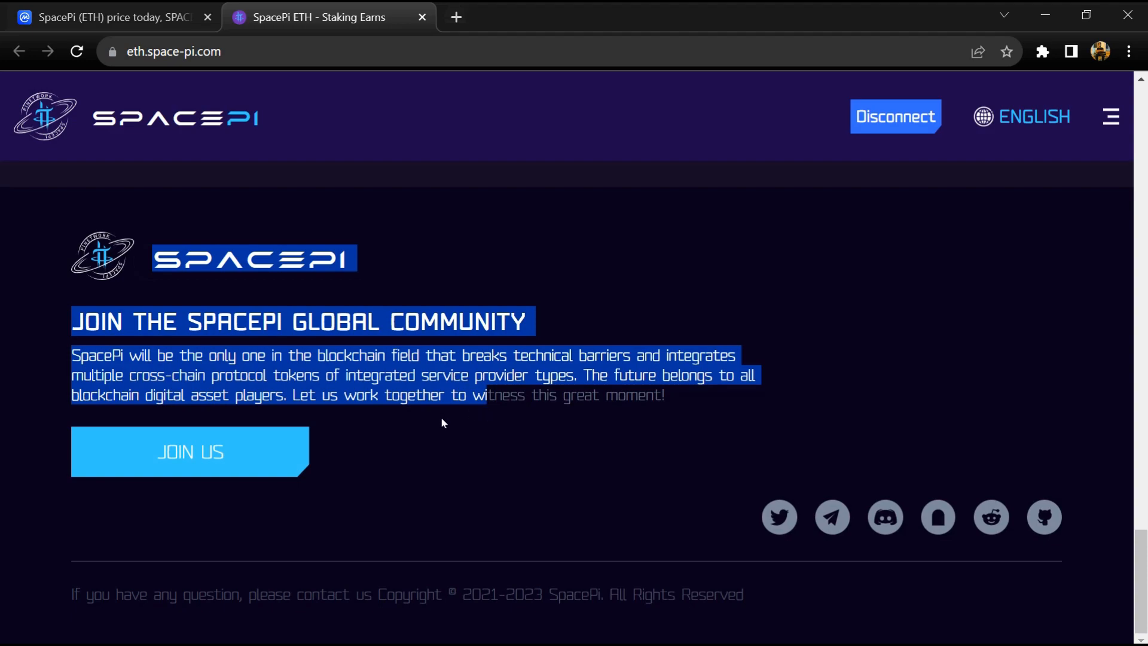
scroll("down", 3)
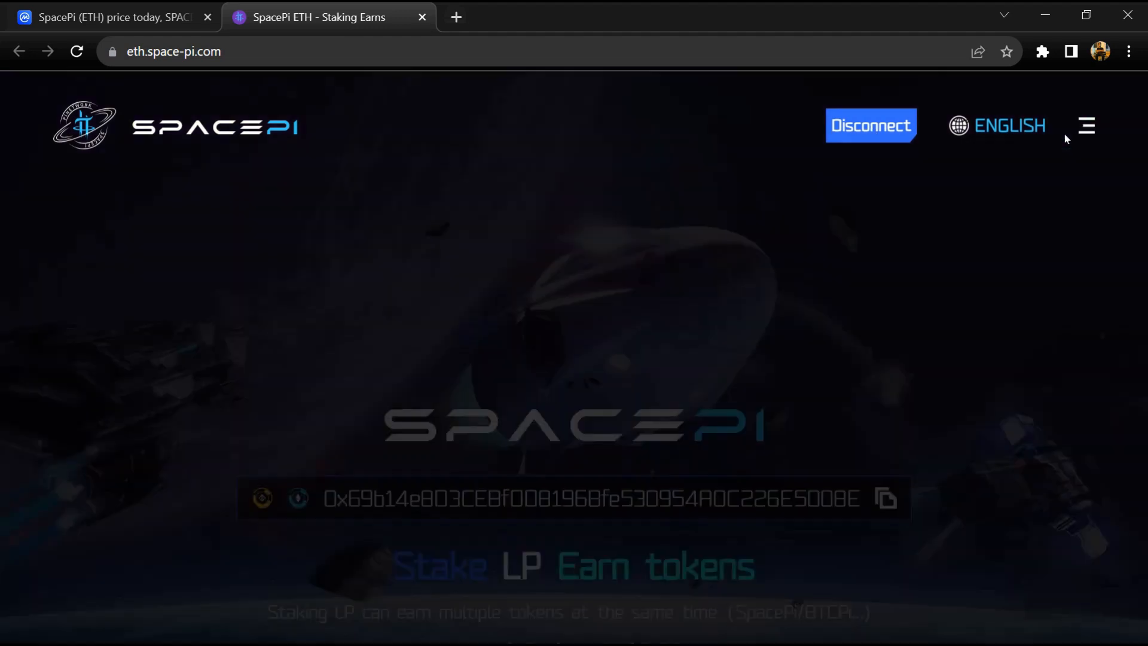
left_click(1086, 125)
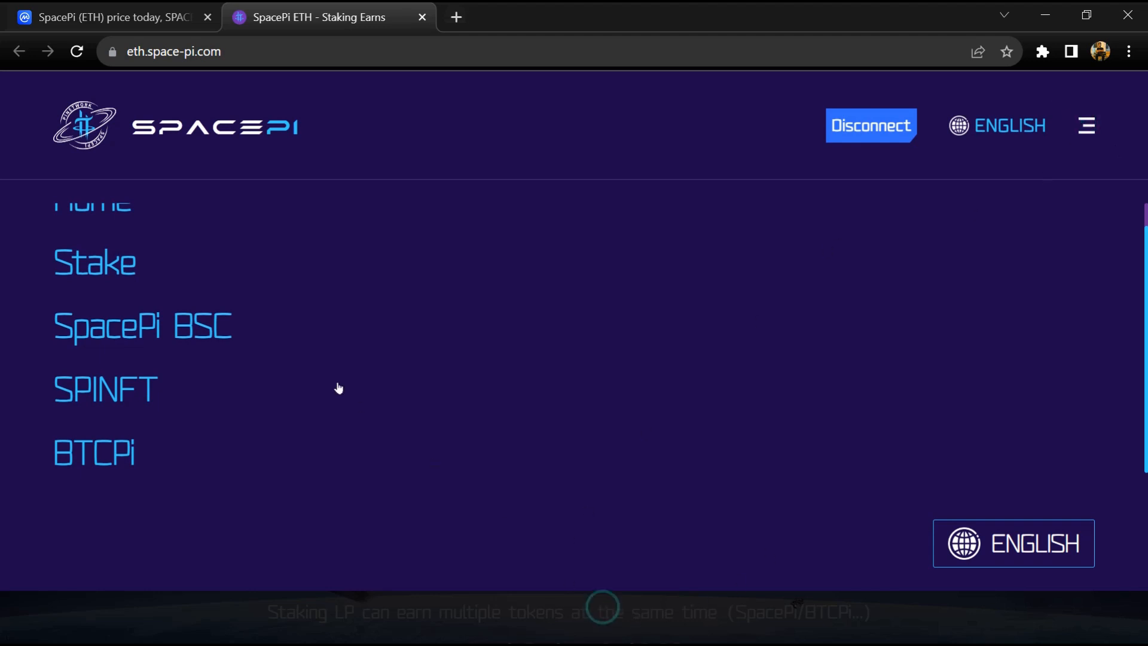
mouse_move(1086, 125)
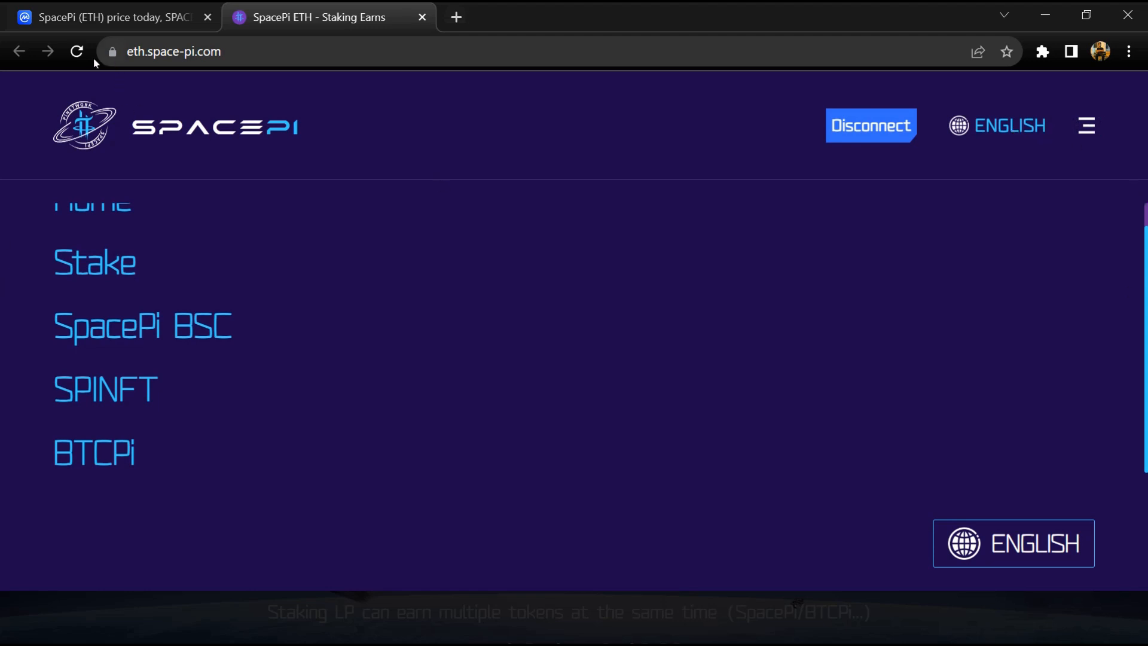
mouse_move(210, 616)
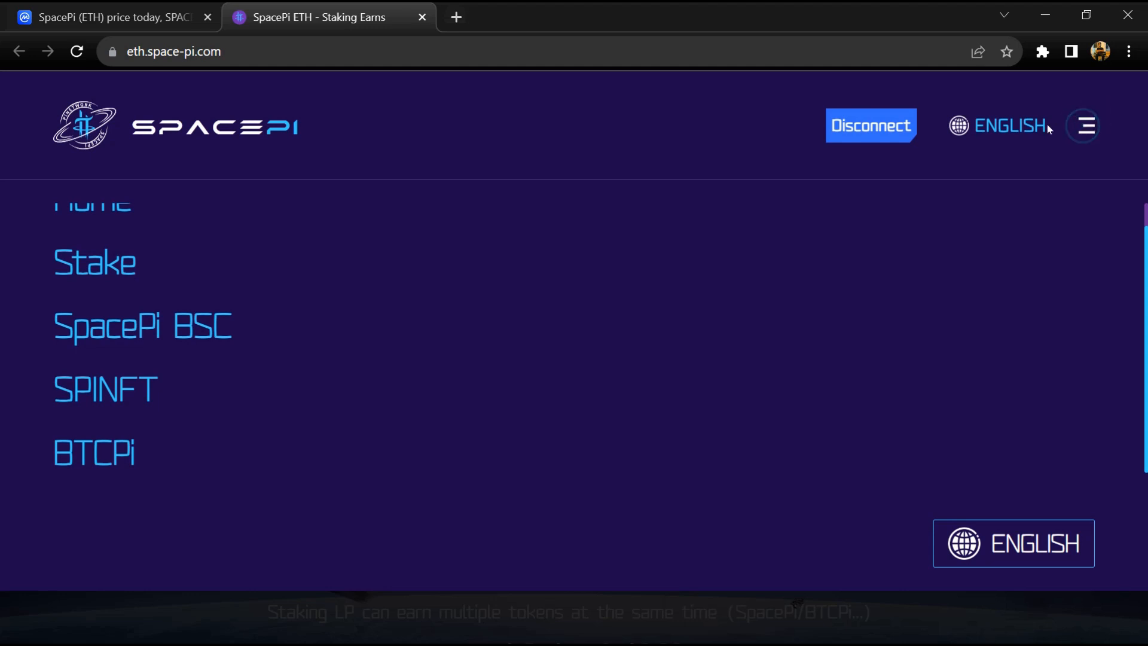
left_click(104, 18)
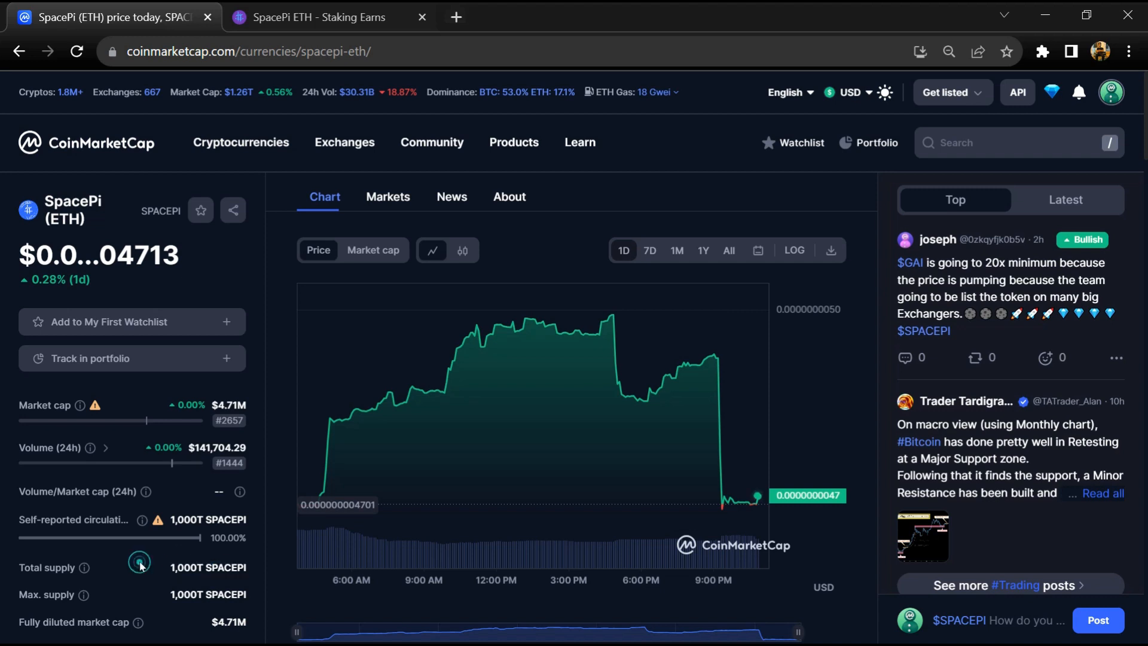
- Show SpacePi (ETH) markets: the Uniswap v2, Uniswap v3 and DODO pairs
double_click(206, 520)
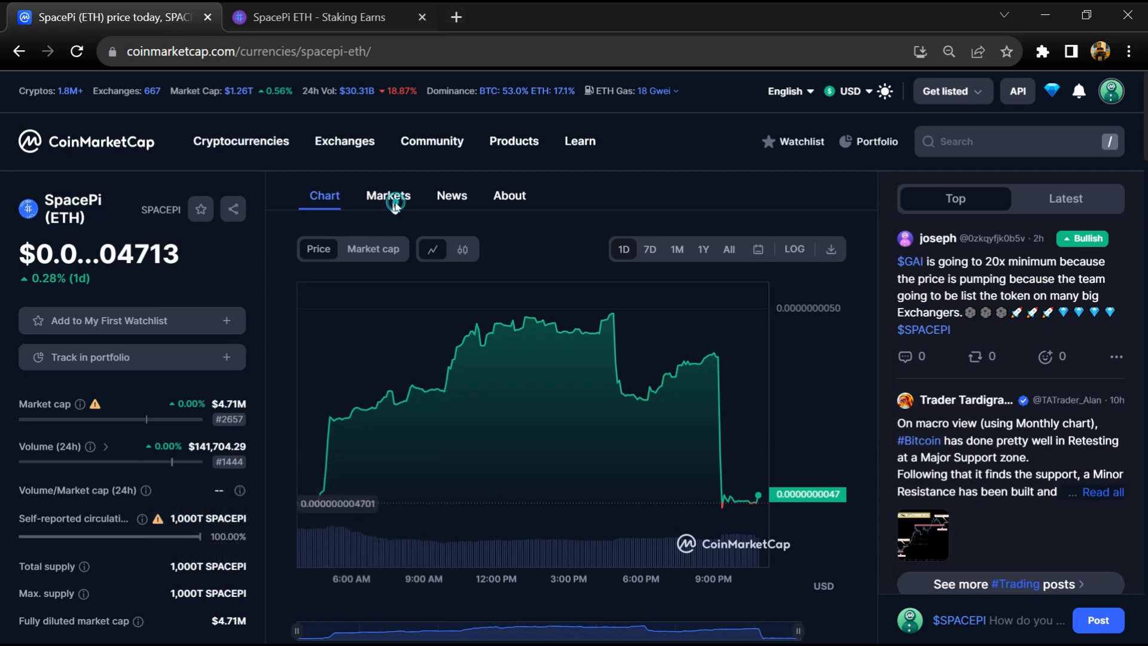
left_click(387, 196)
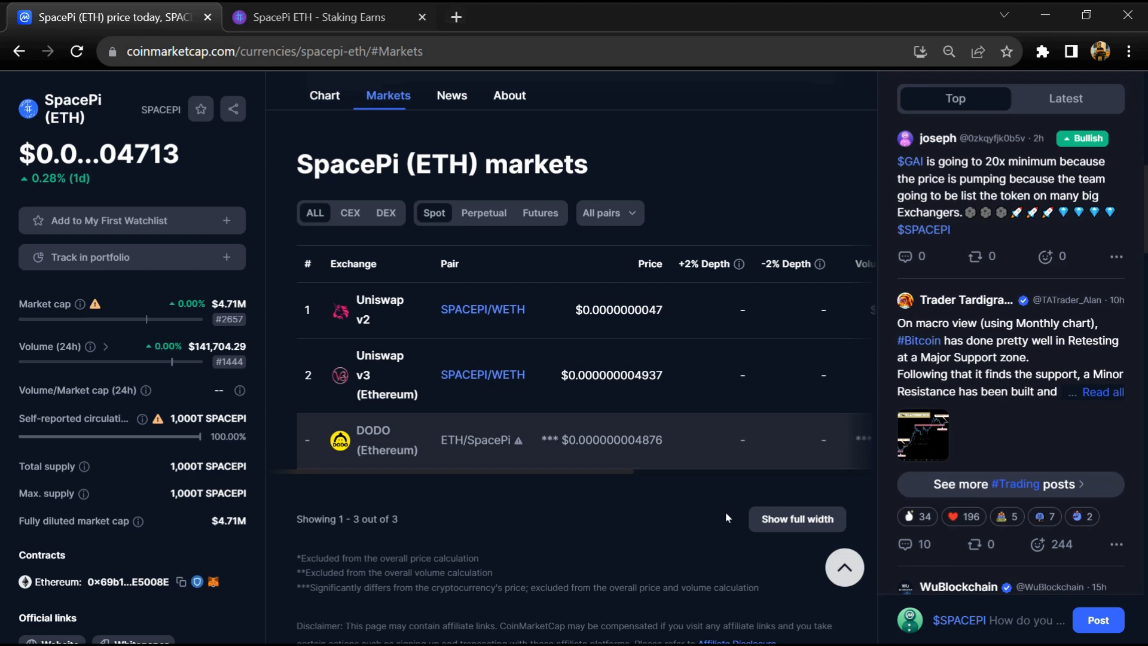
left_click(797, 519)
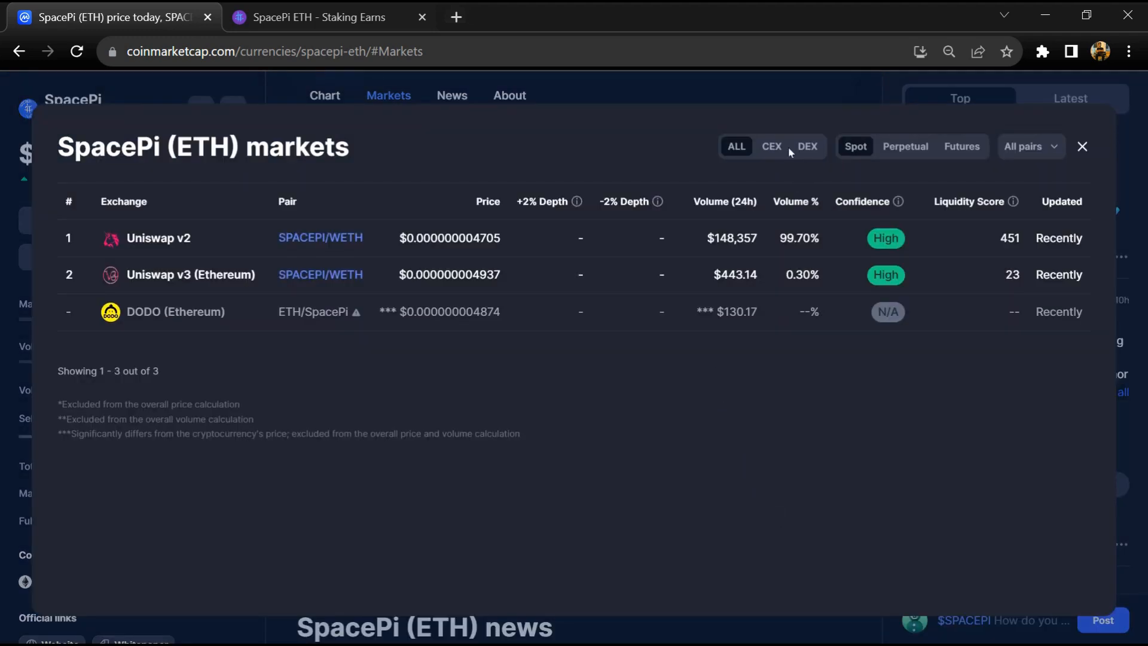
left_click(807, 147)
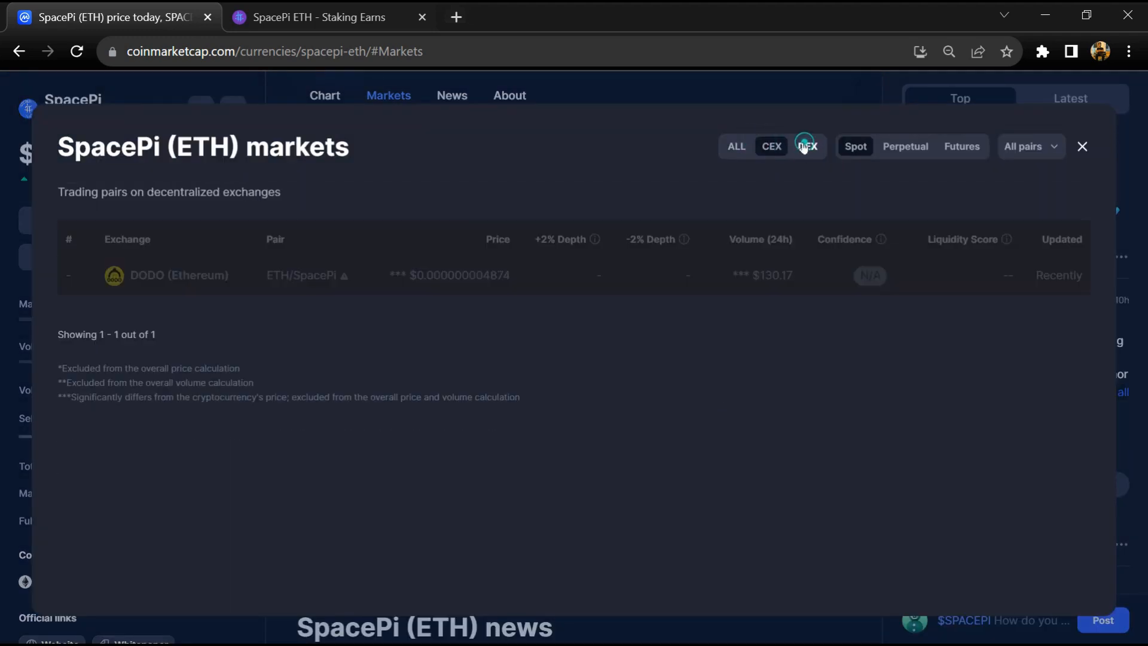
left_click(735, 147)
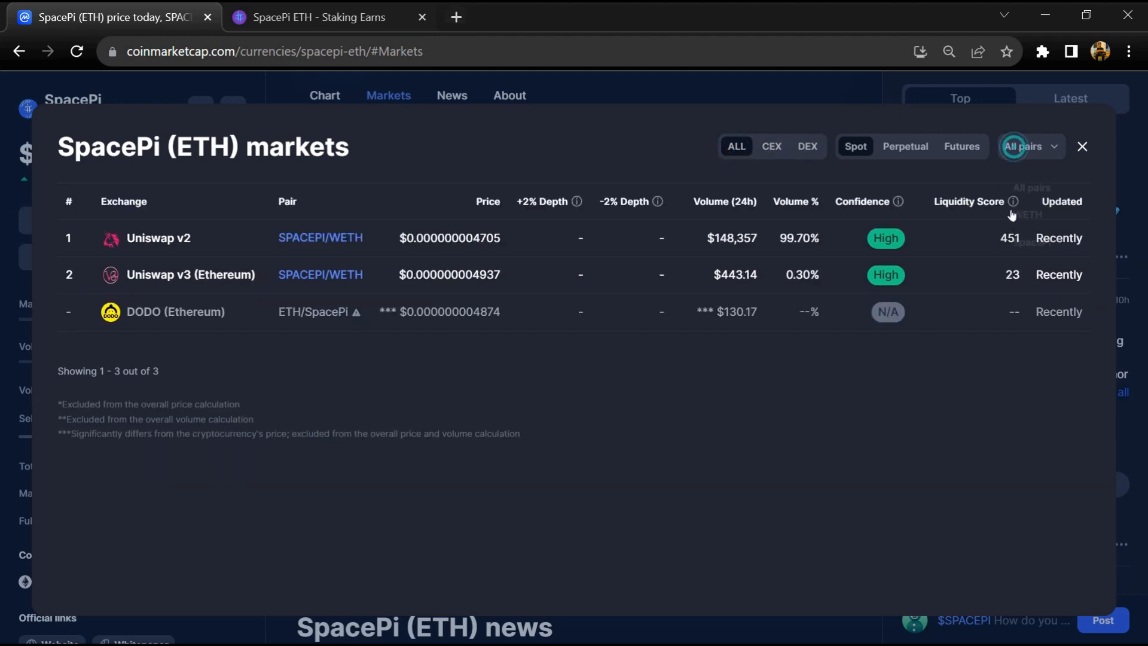
left_click(1082, 146)
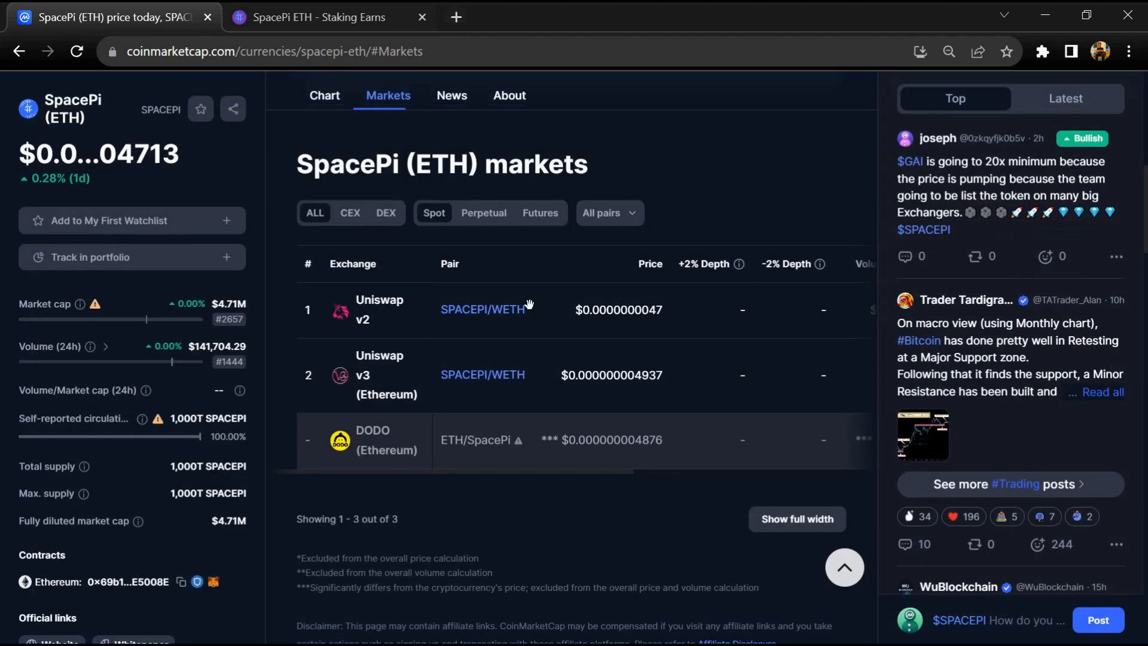